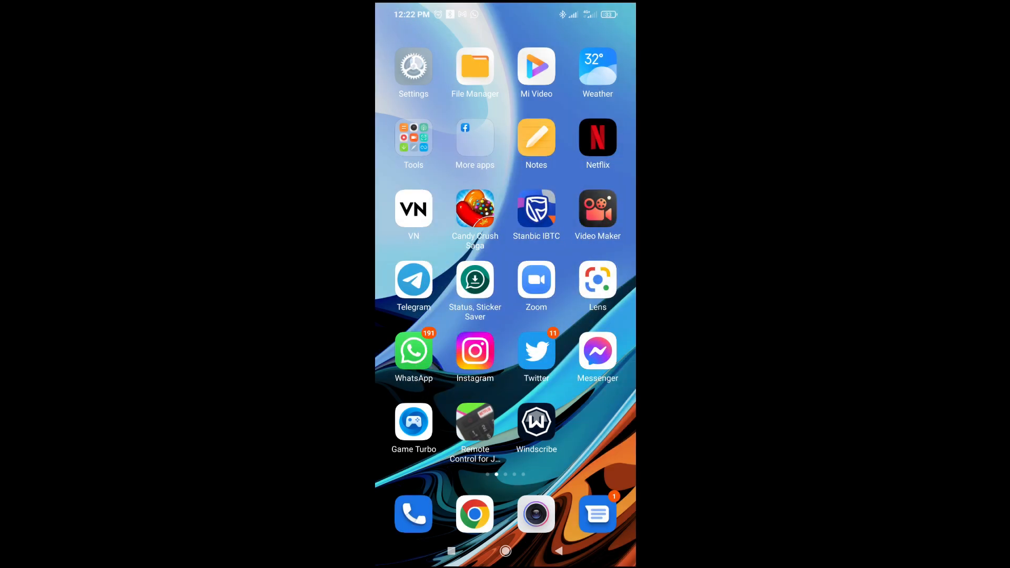
Launch Settings and scroll the list toward Sound & vibration
click(413, 66)
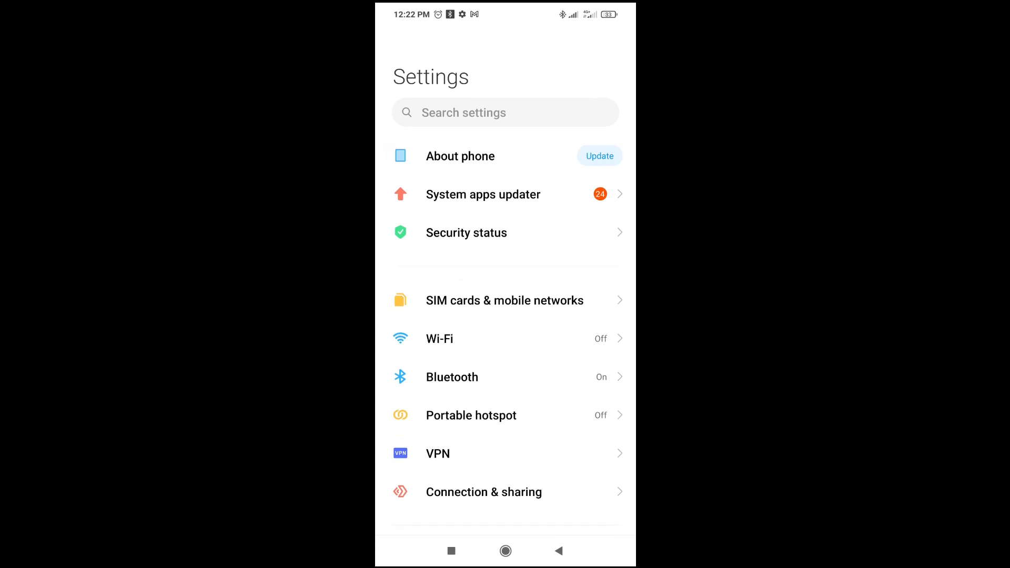
scroll(down, 3)
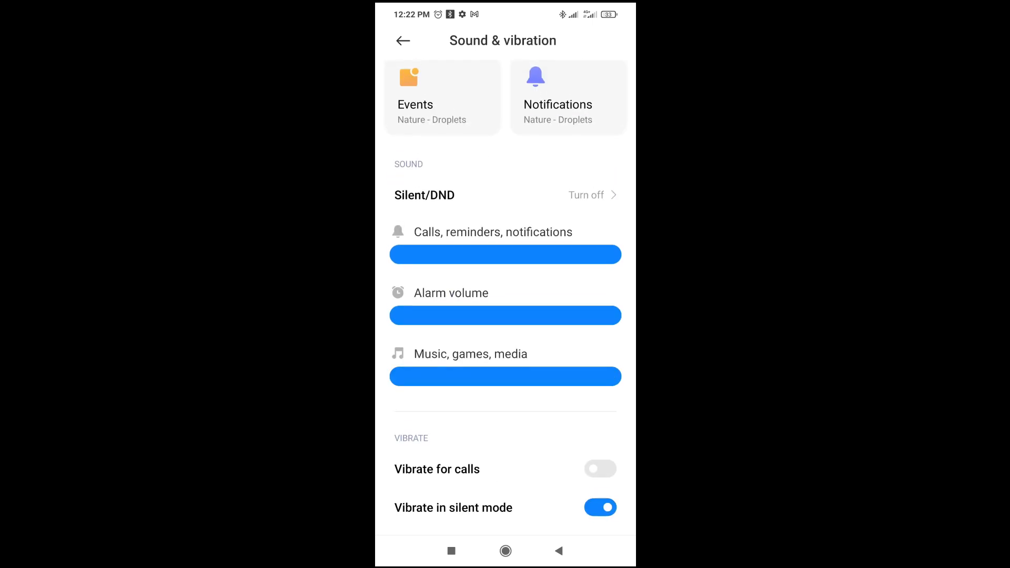
Scroll the Sound & vibration page and lower the Alarm volume slider to minimum
scroll(down, 3)
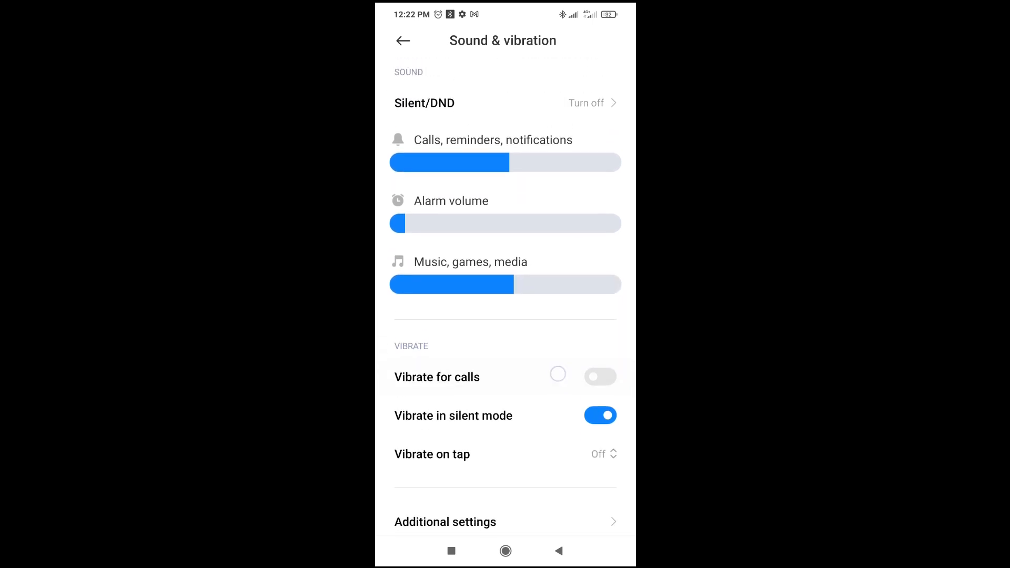
scroll(down, 3)
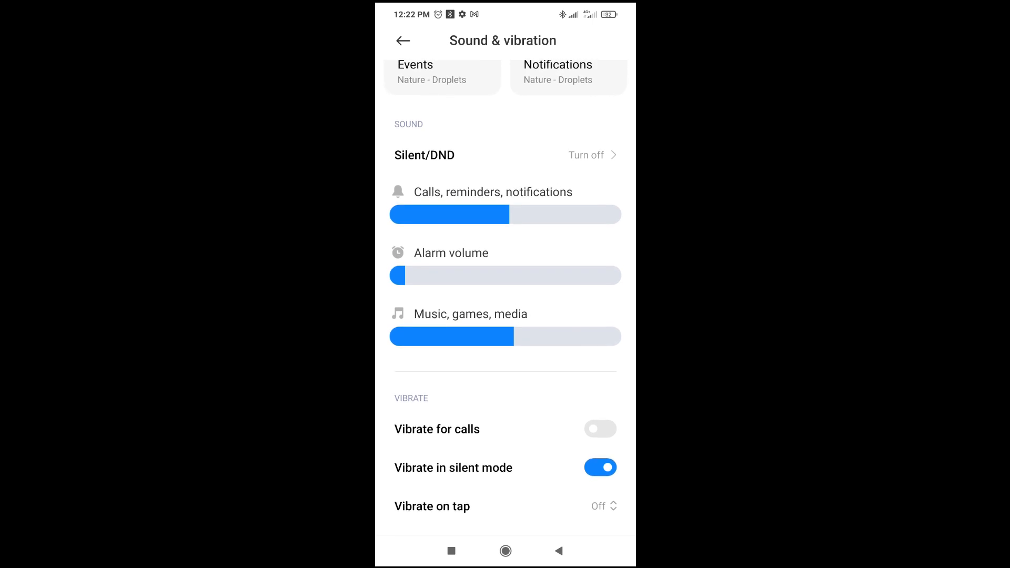